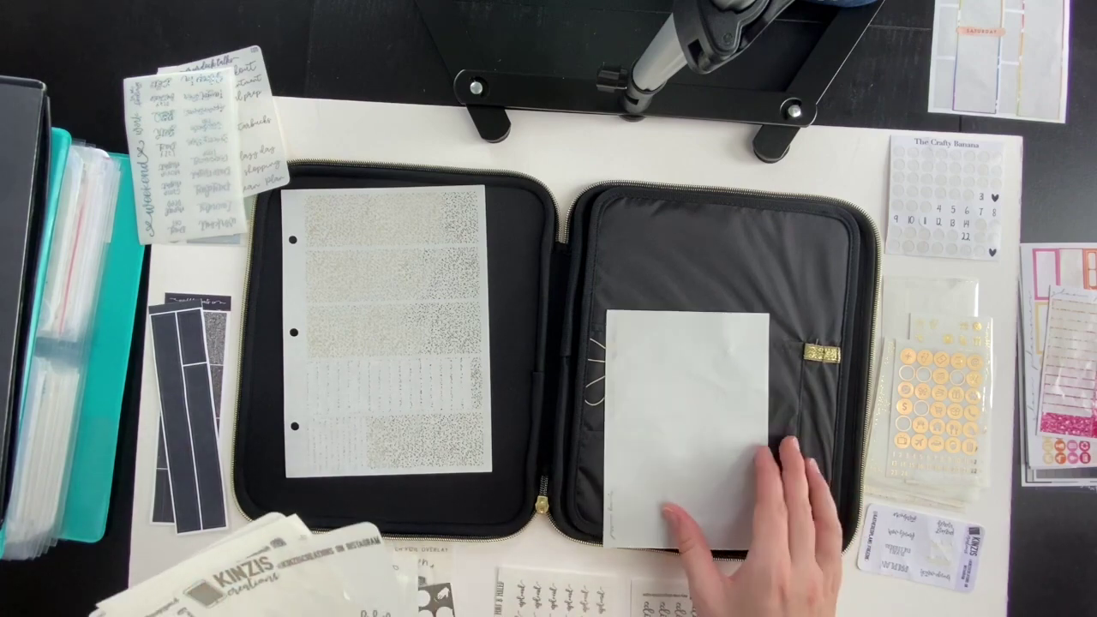
{"action": "left_click_drag", "start_coordinate": [676, 428], "coordinate": [668, 342]}
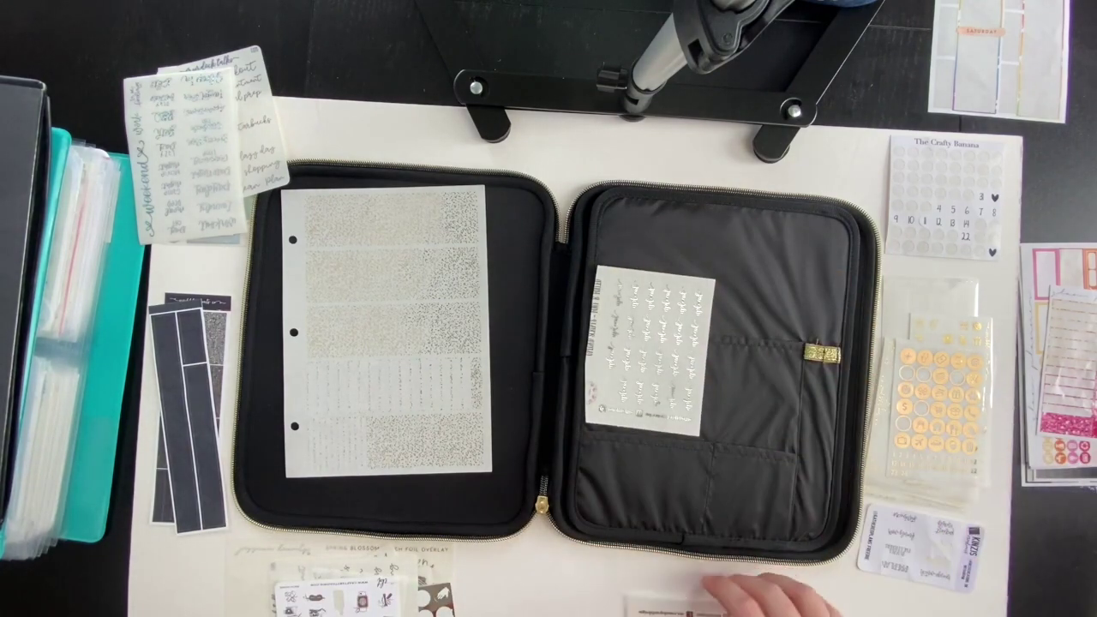